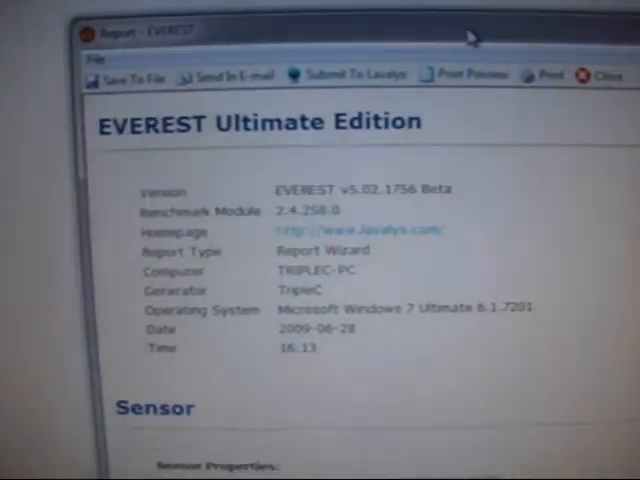
{"action": "scroll", "scroll_direction": "down", "scroll_amount": 3}
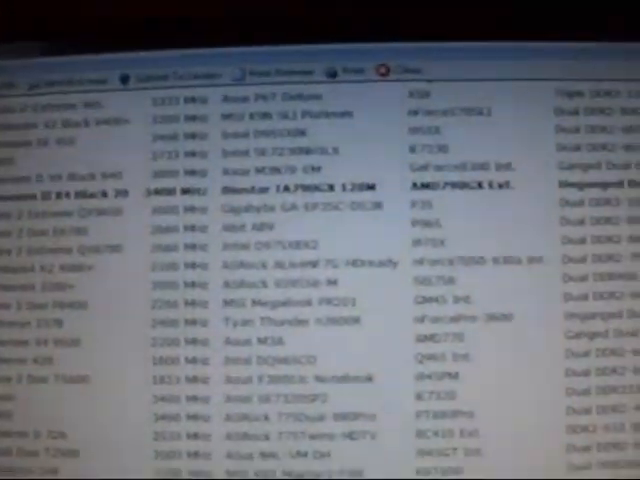
{"action": "scroll", "scroll_direction": "down", "scroll_amount": 3}
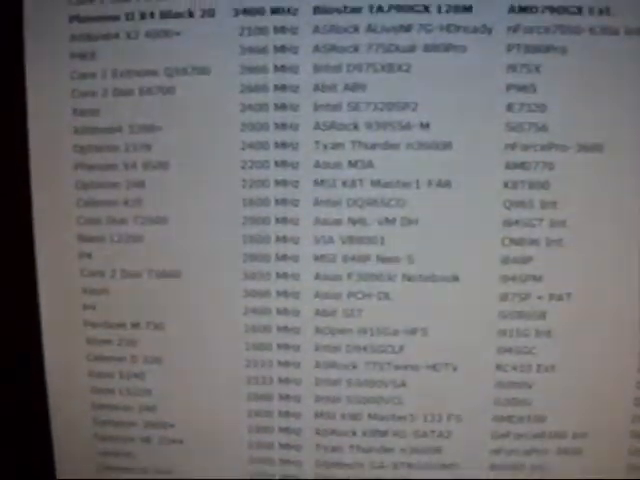
{"action": "scroll", "scroll_direction": "down", "scroll_amount": 3}
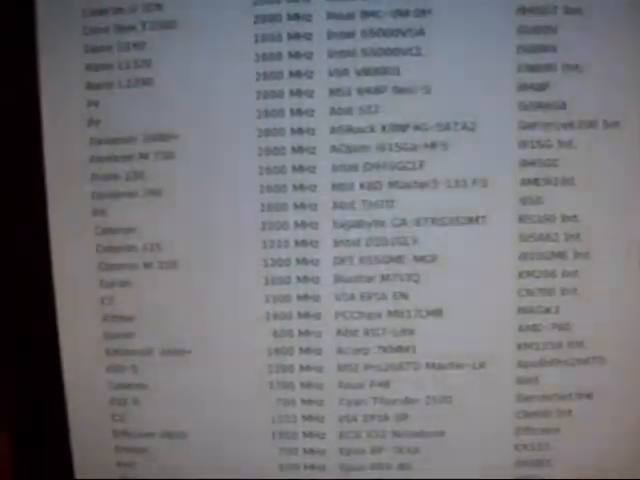
{"action": "scroll", "scroll_direction": "down", "scroll_amount": 3}
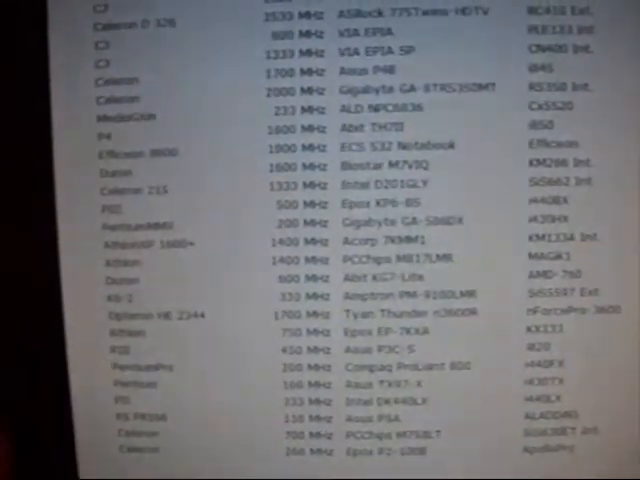
{"action": "scroll", "scroll_direction": "down", "scroll_amount": 3}
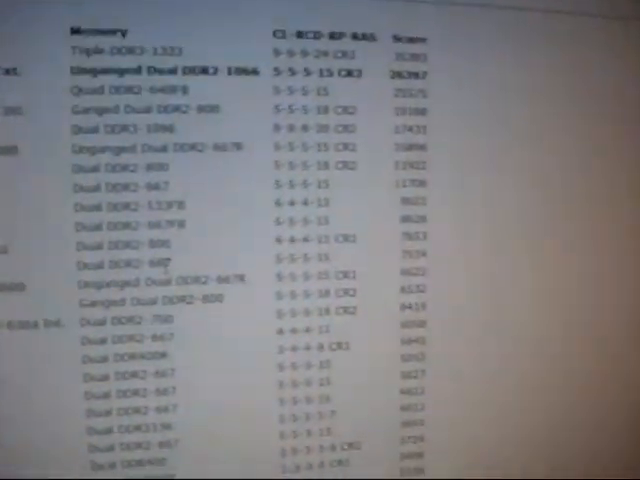
{"action": "scroll", "scroll_direction": "down", "scroll_amount": 3}
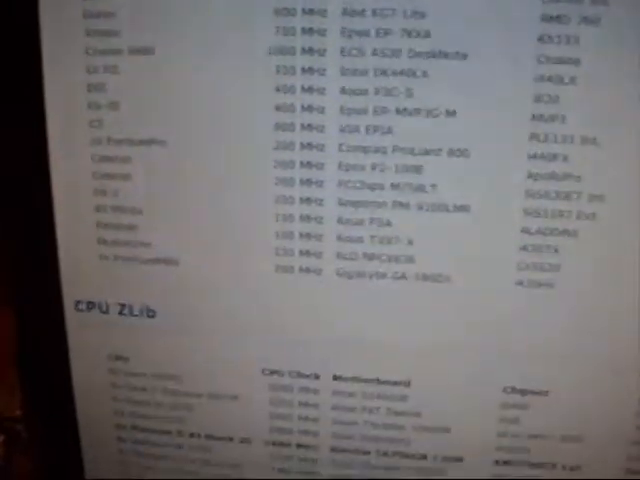
{"action": "scroll", "scroll_direction": "up", "scroll_amount": 3}
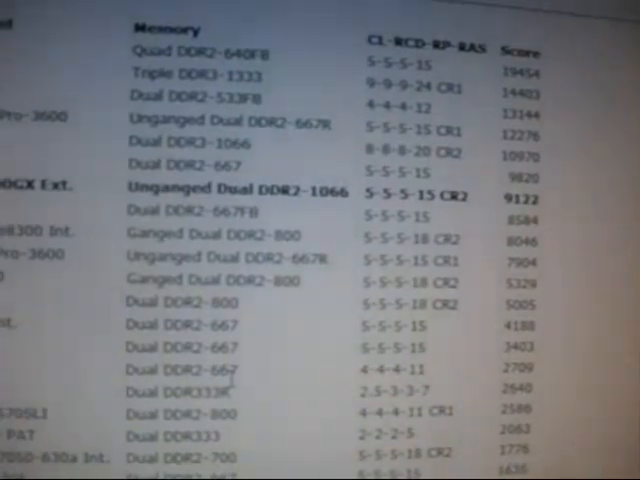
{"action": "scroll", "scroll_direction": "down", "scroll_amount": 3}
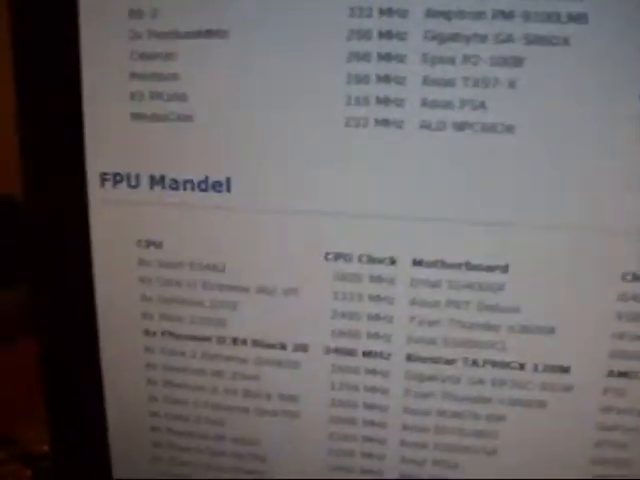
{"action": "scroll", "scroll_direction": "down", "scroll_amount": 3}
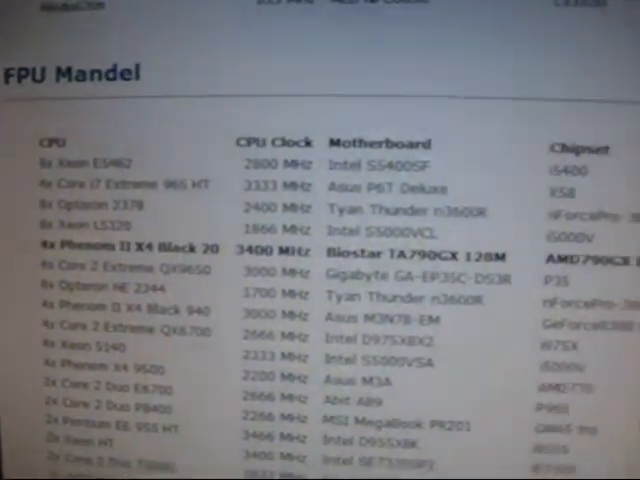